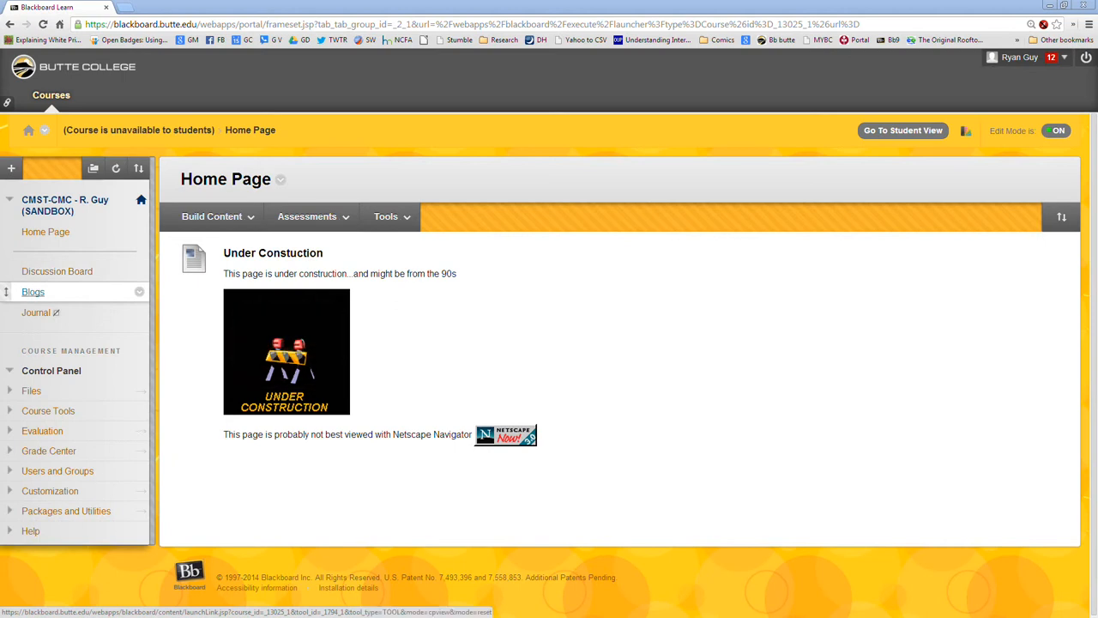
- Open the course's empty Discussion Board and start a new forum with Create Forum
left_click(12, 168)
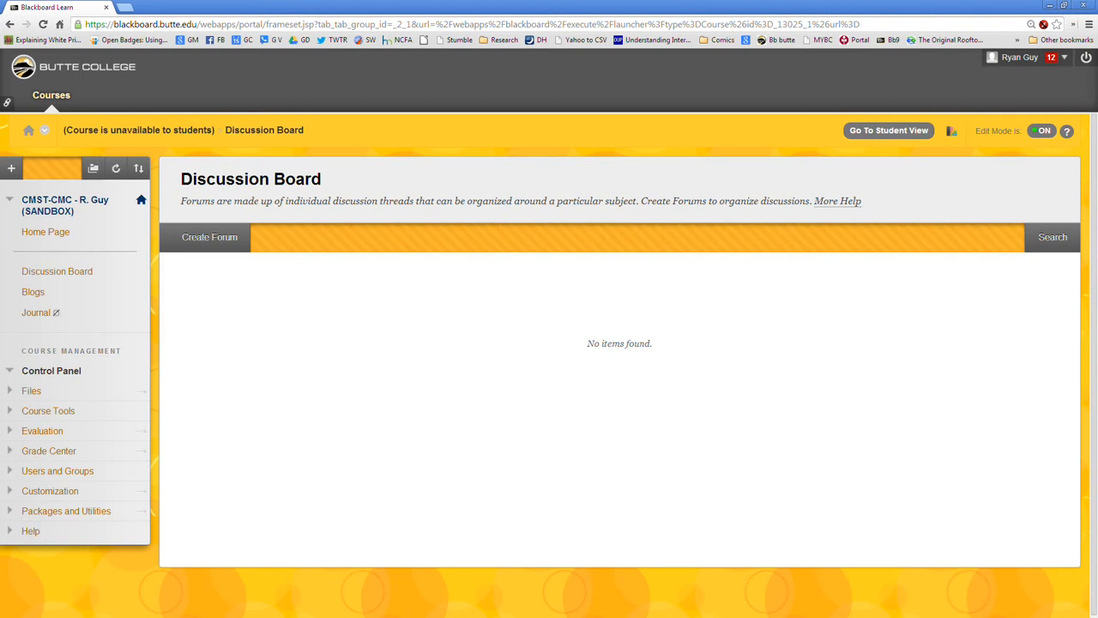
left_click(209, 237)
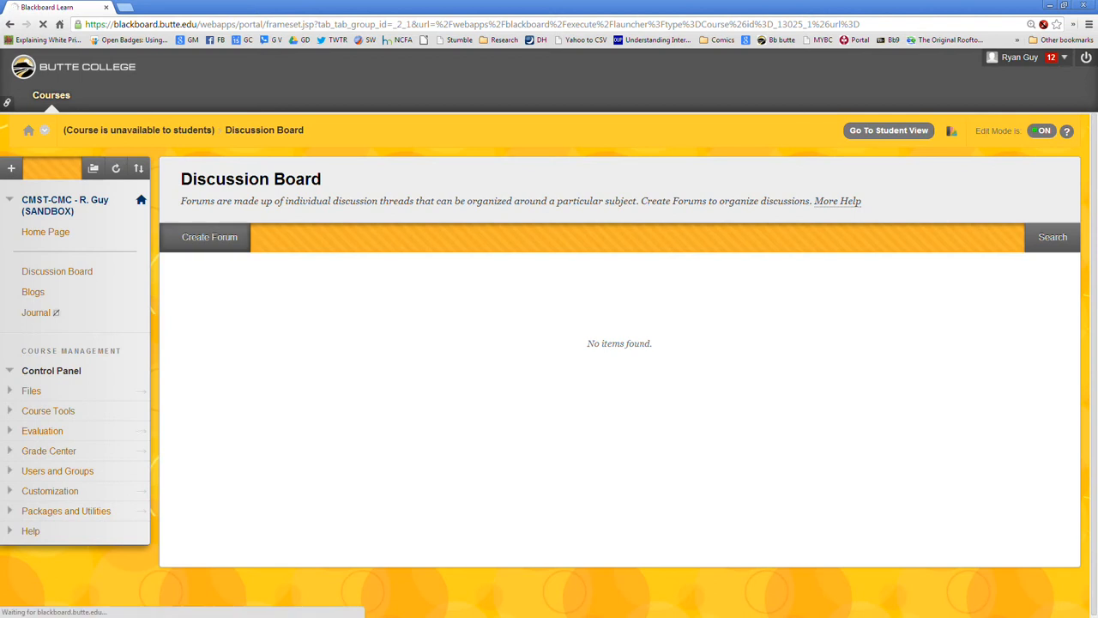
- Name the forum 'Feedback Forum', add the peer video feedback description, and expand the editor toolbar
left_click(210, 237)
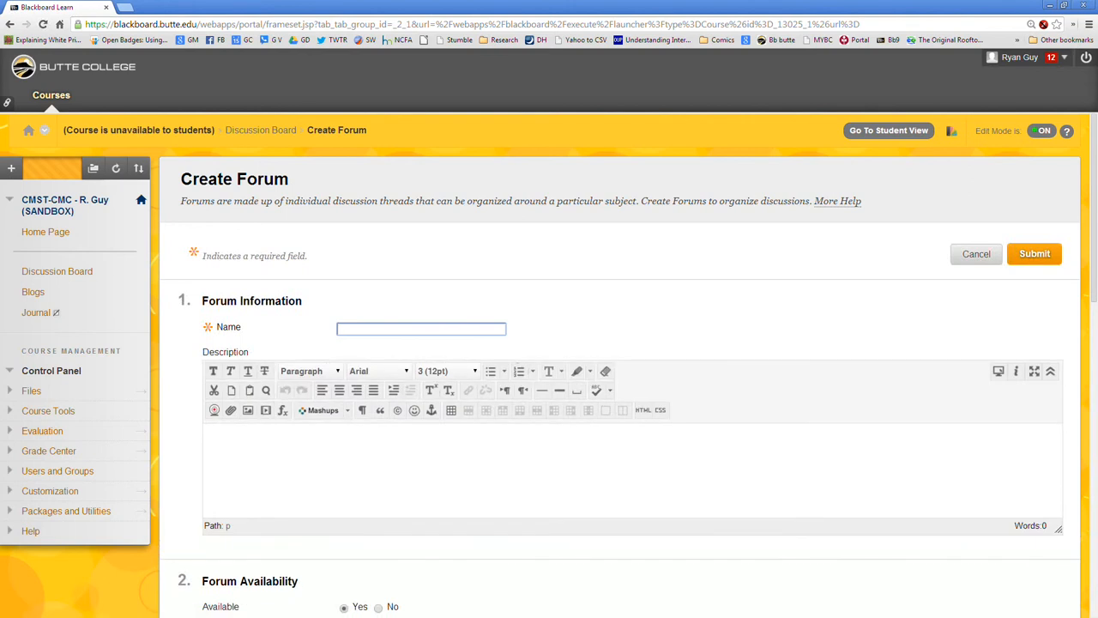
type("Feed")
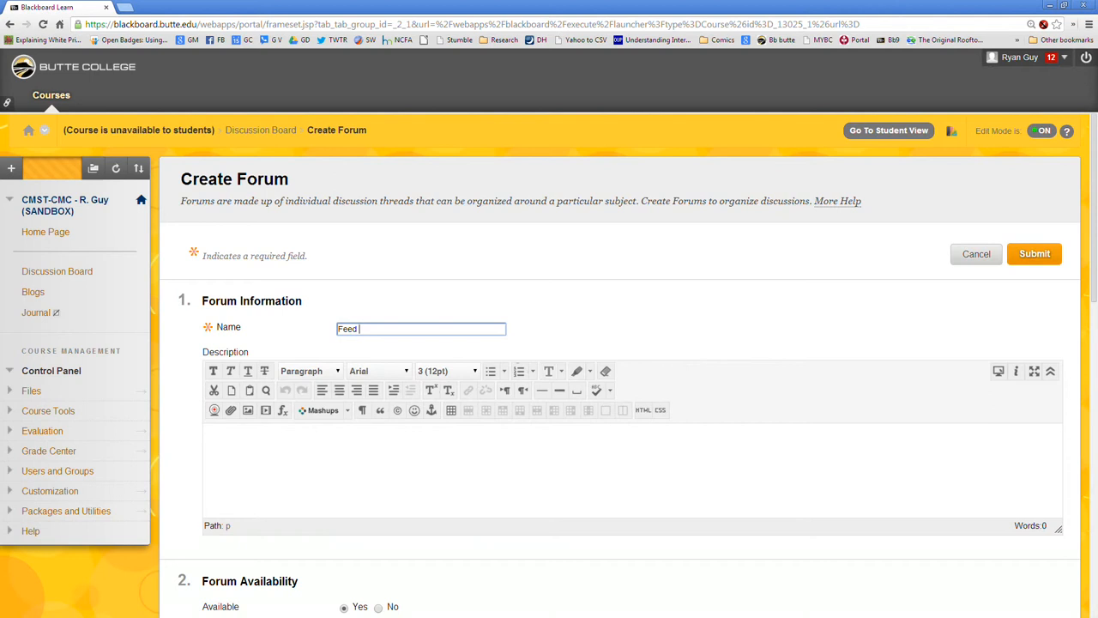
type("back")
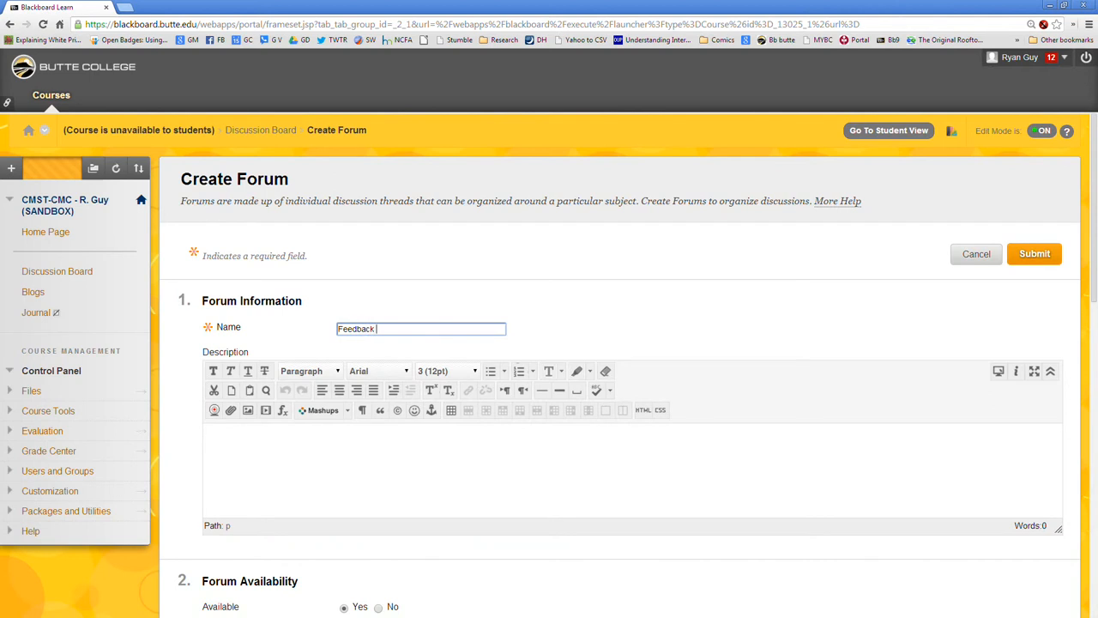
type("Four")
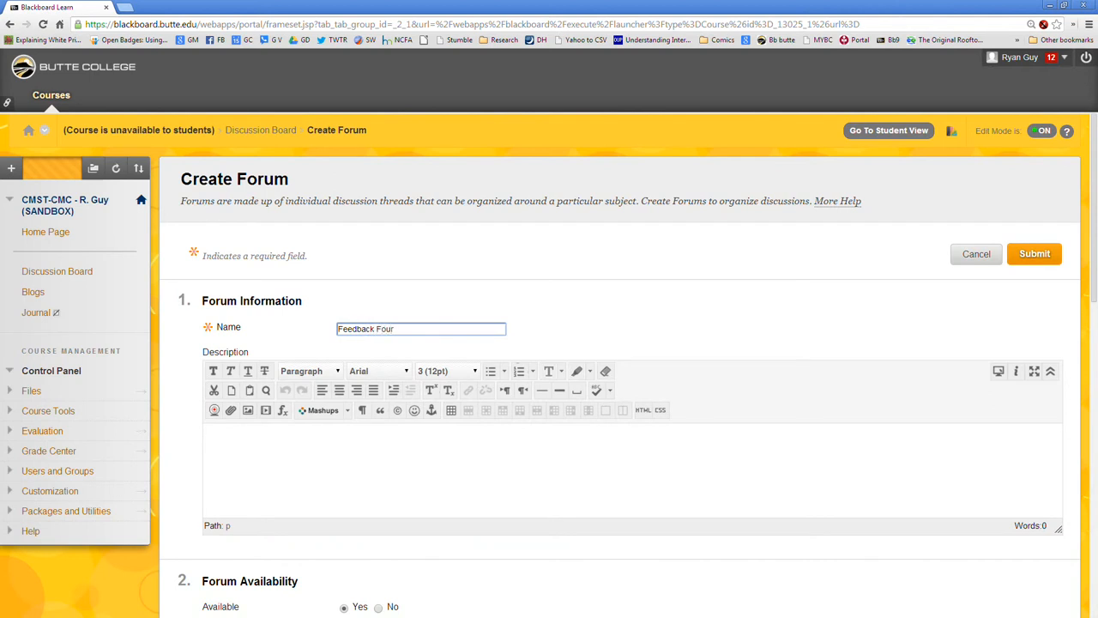
key("BackSpace")
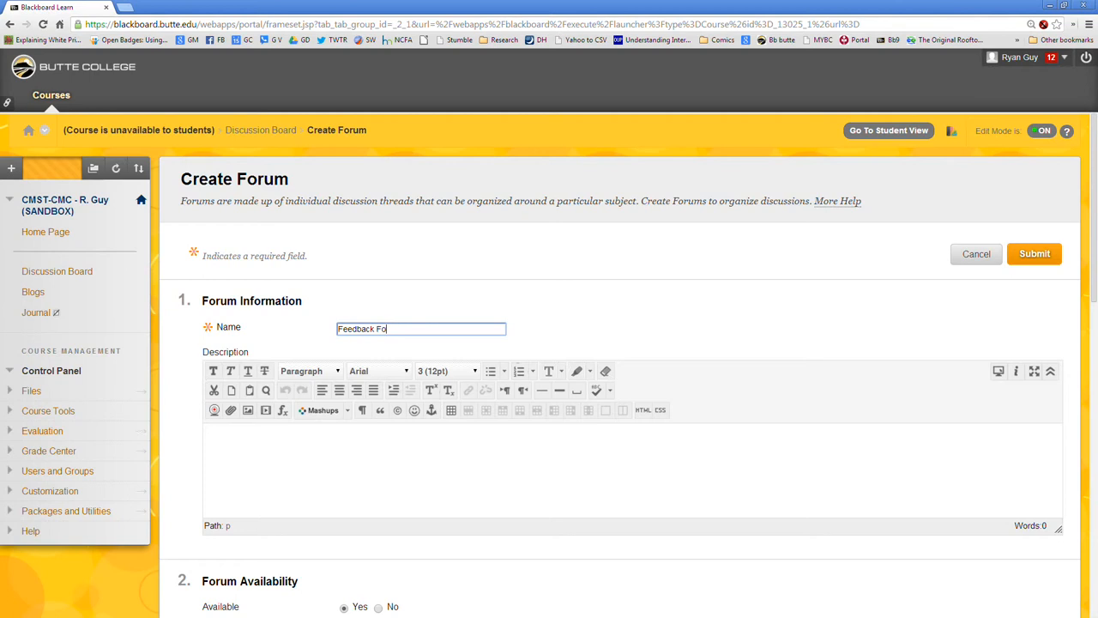
type("rum")
left_click(633, 470)
type("Watch the following video and leave feedback for one of your peers.")
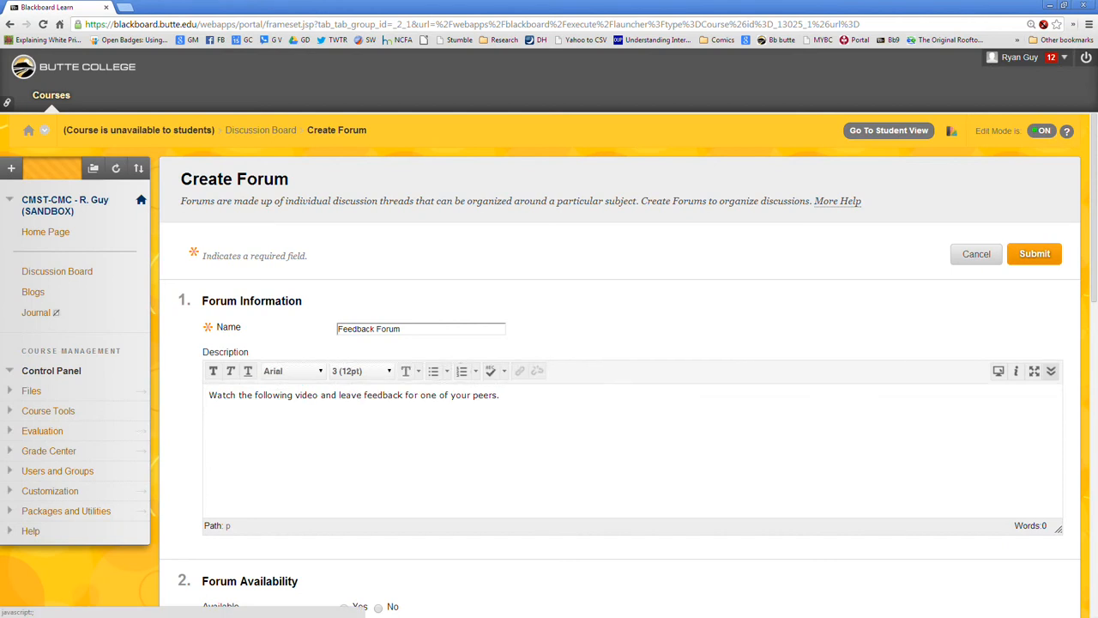
left_click(343, 606)
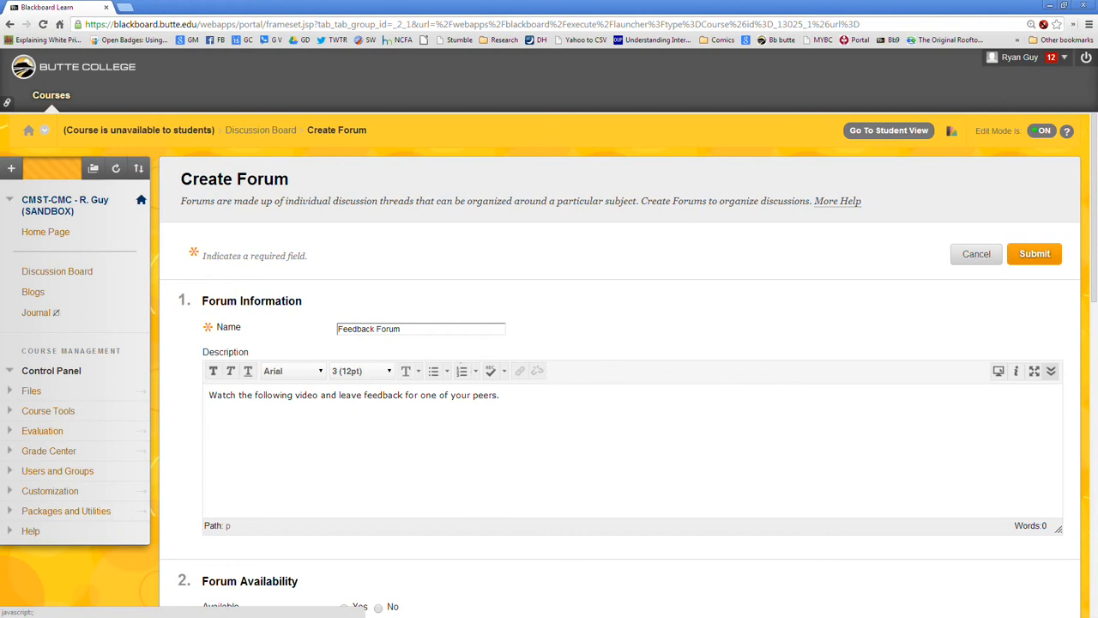
left_click(1050, 371)
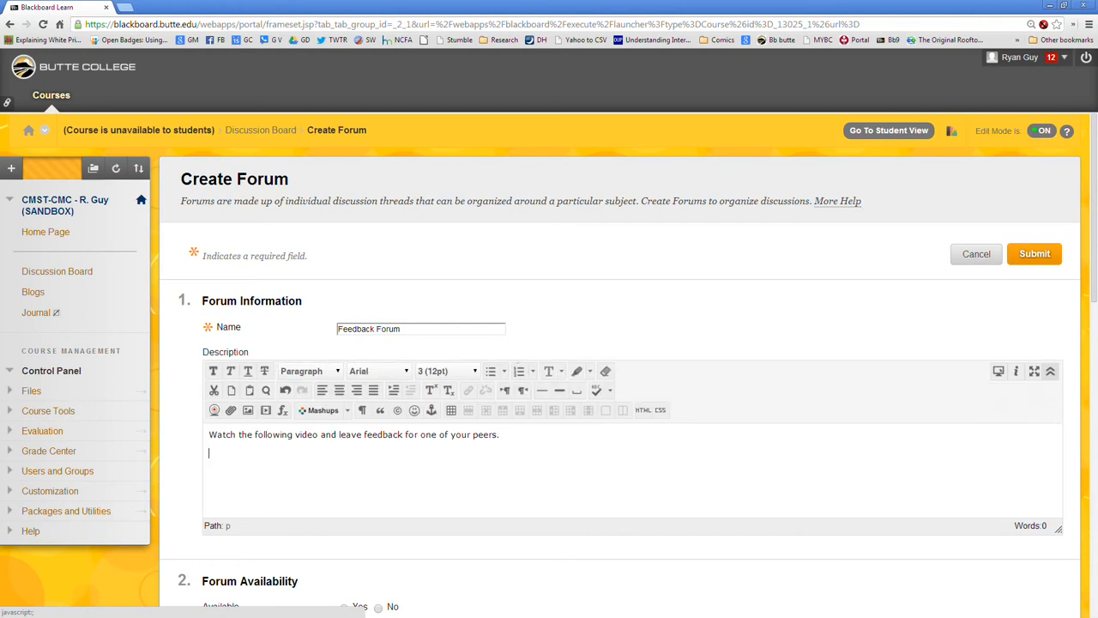
- Open the Webcam Recorder mashup, sign in to YouTube with Google, and grant access
left_click(343, 607)
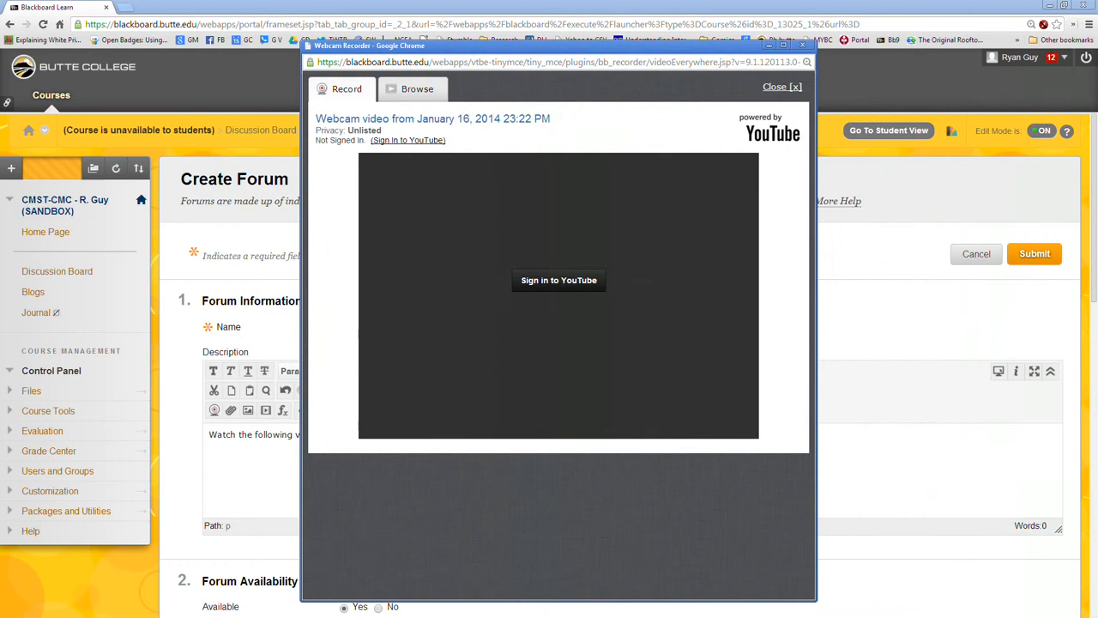
left_click(559, 279)
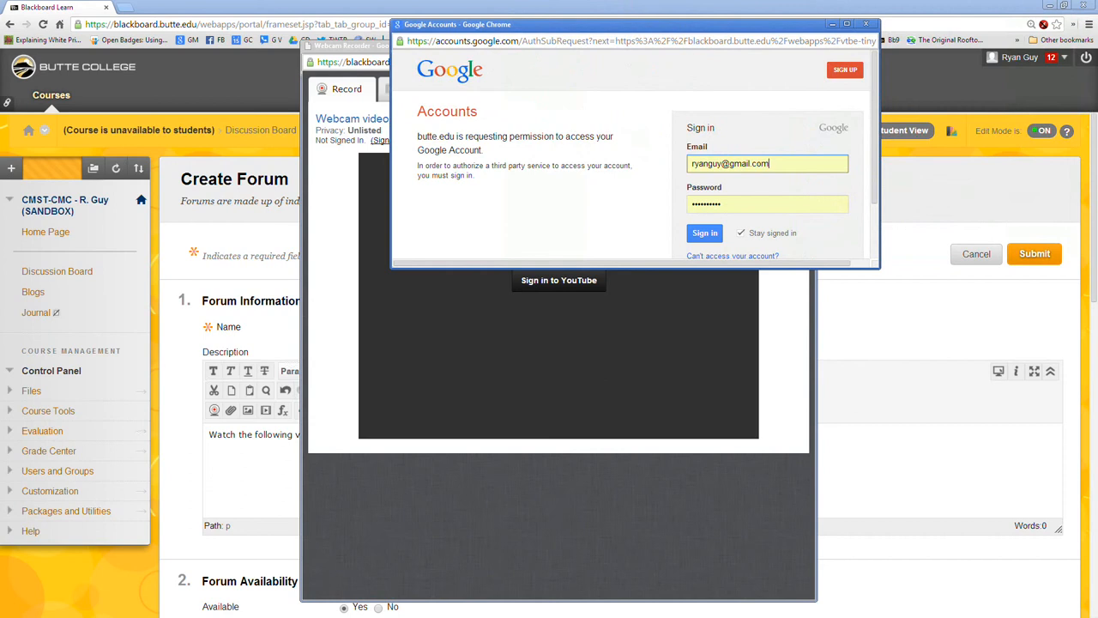
left_click(704, 233)
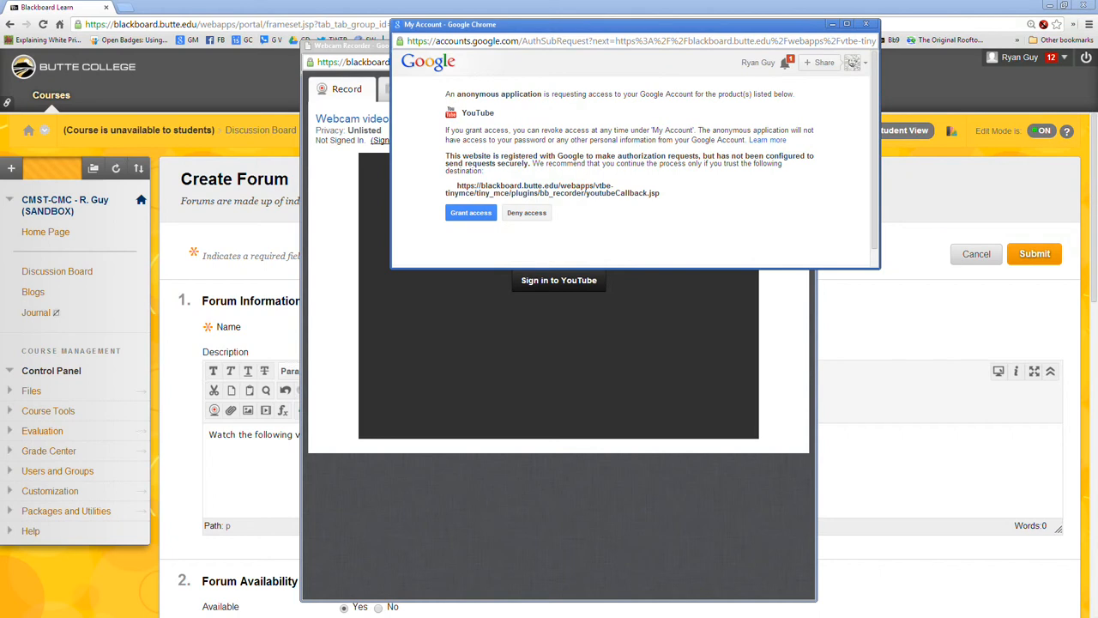
left_click(470, 212)
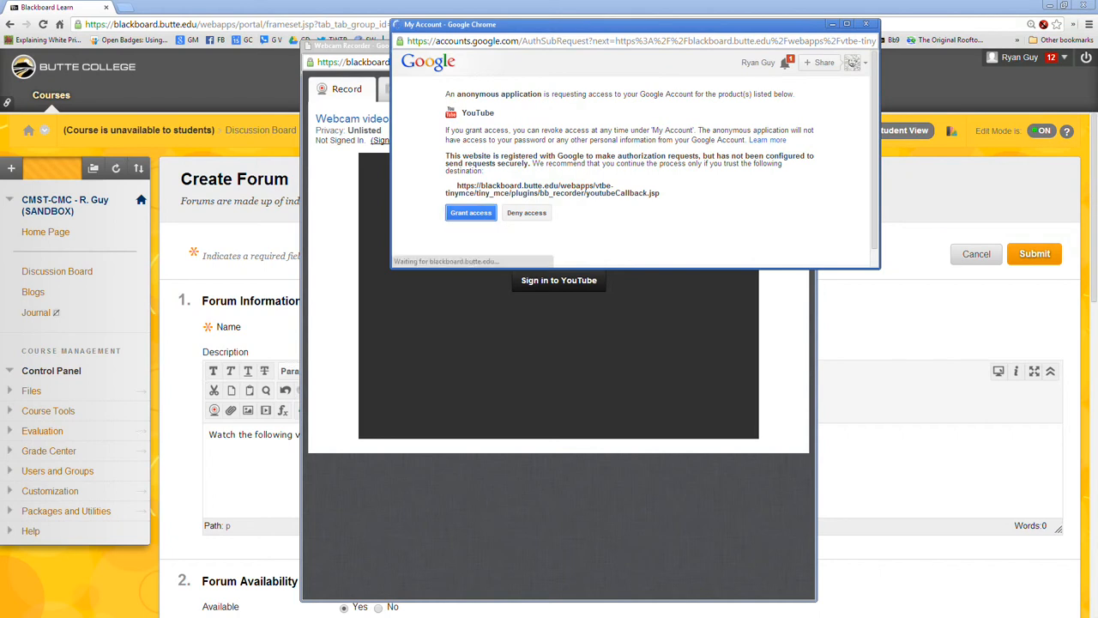
left_click(470, 212)
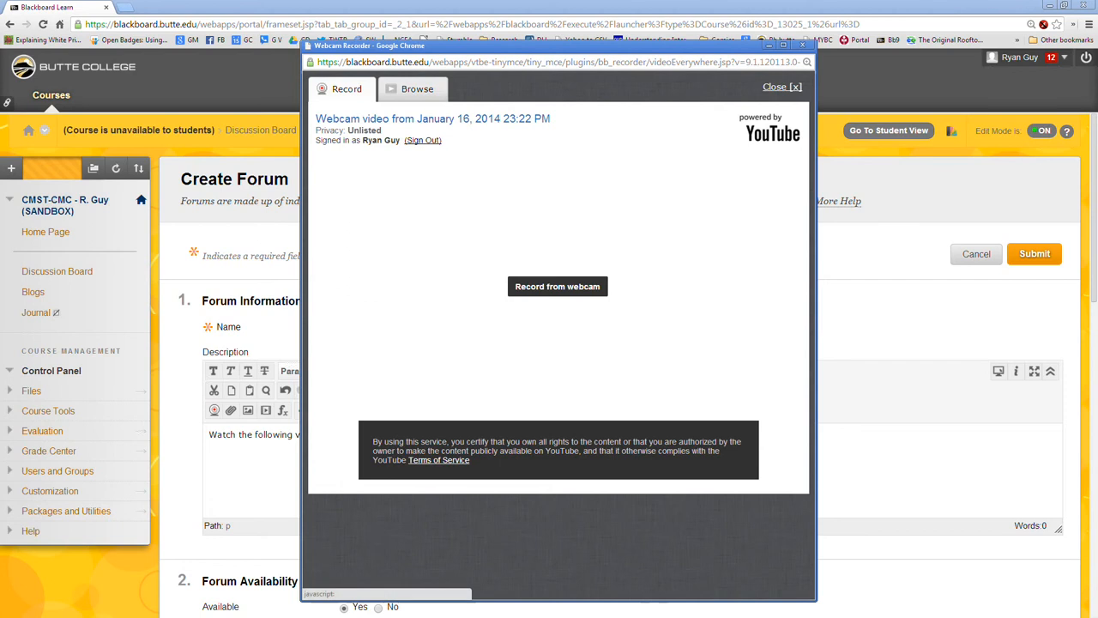
- Insert a previously uploaded video from the recorder's Browse library into the description
left_click(417, 88)
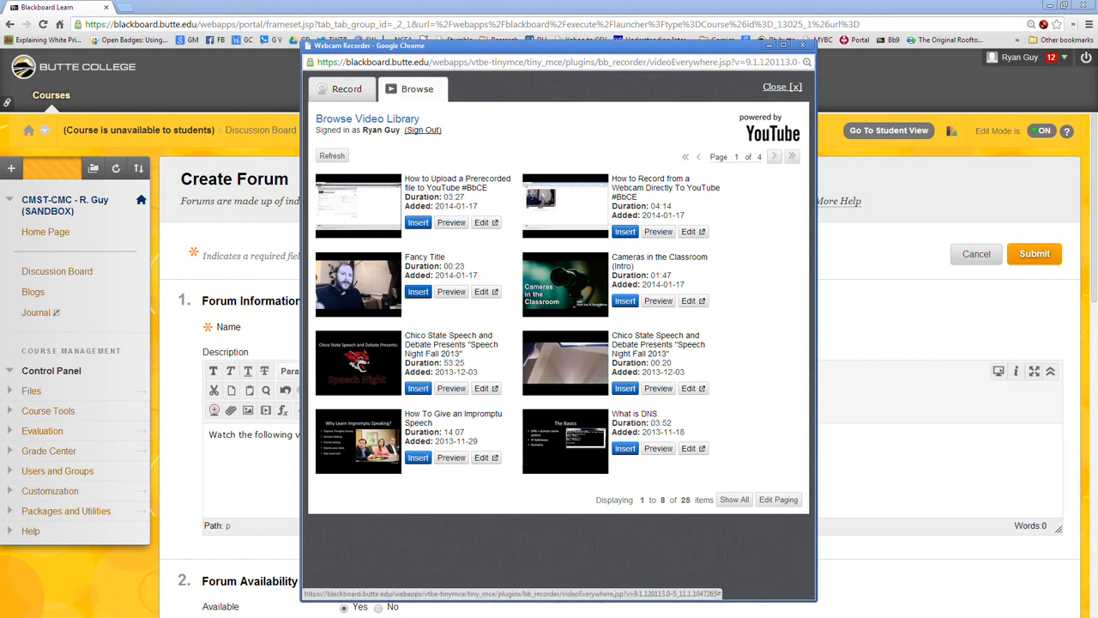
left_click(418, 290)
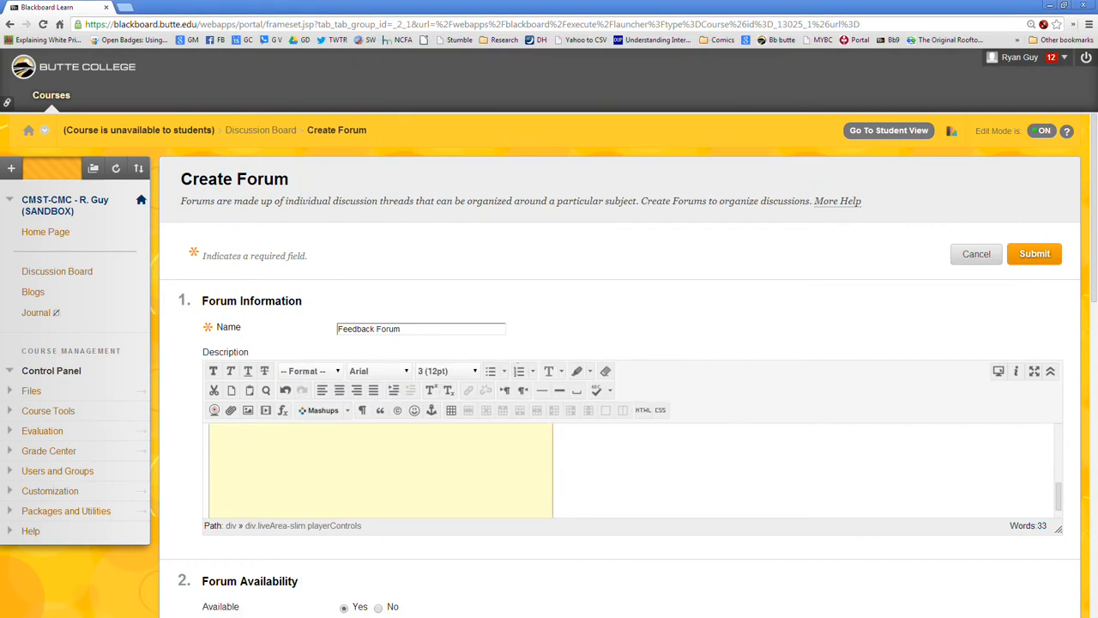
- Make the whole forum graded with 1 point possible
scroll("down", 3)
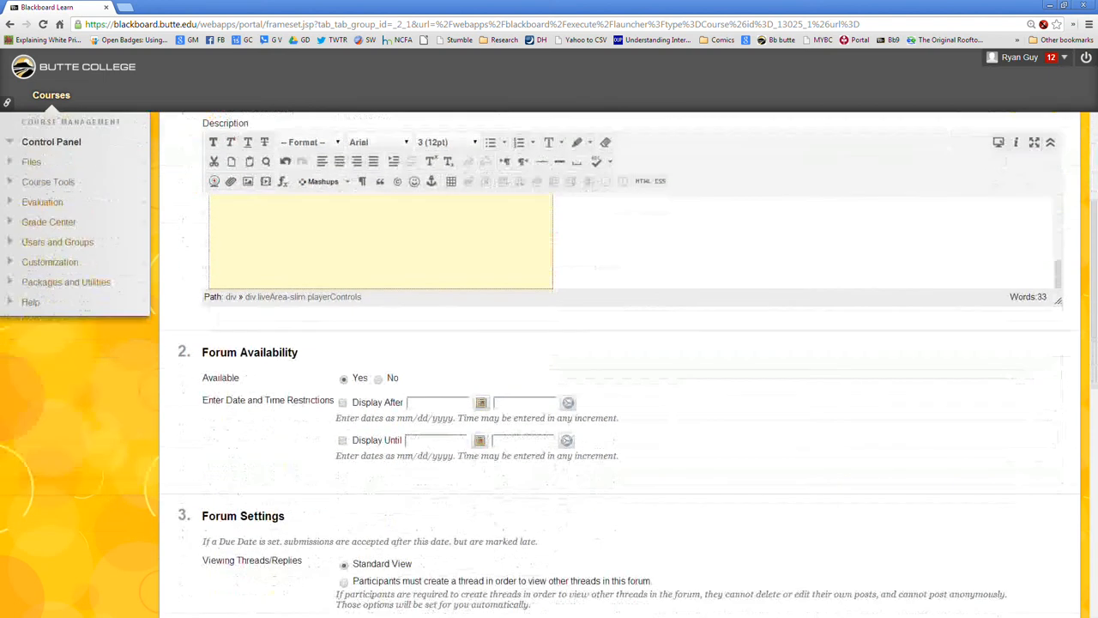
scroll("down", 3)
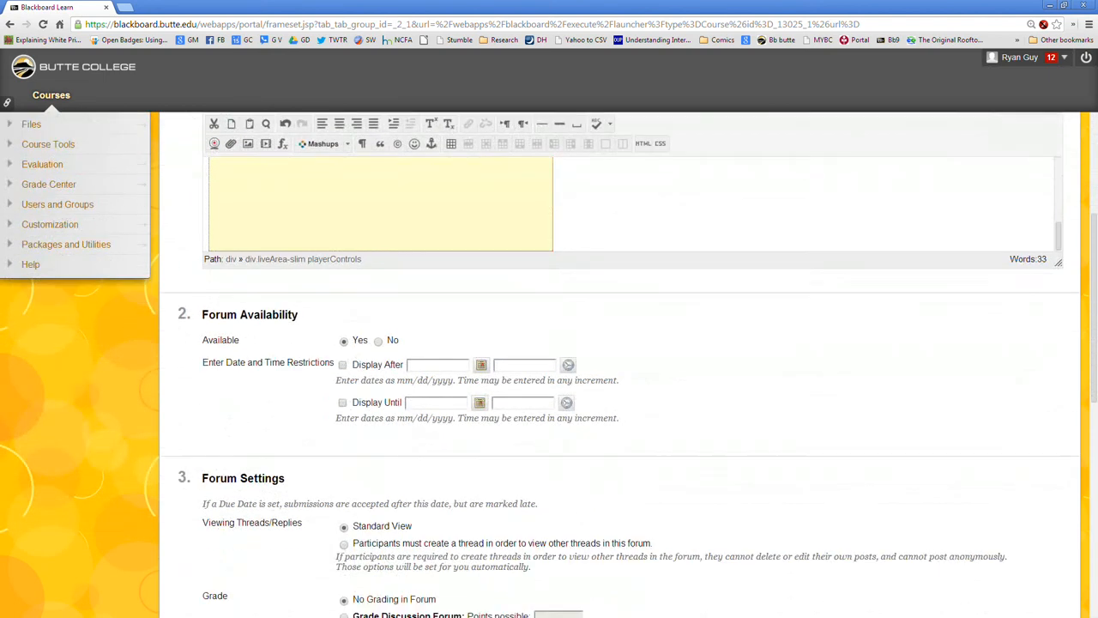
scroll("down", 3)
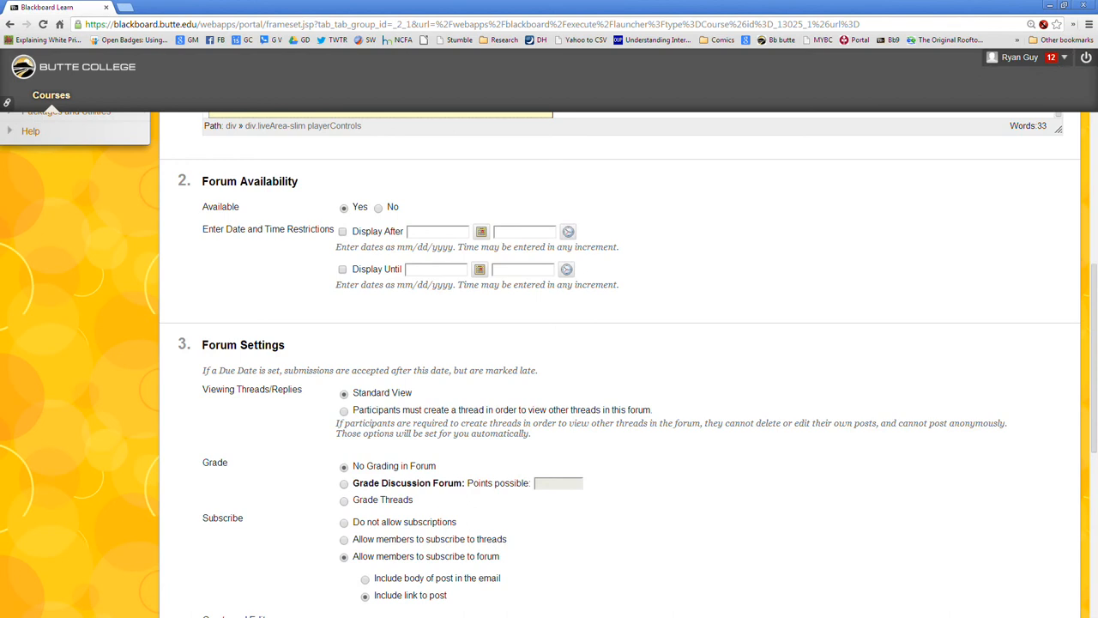
left_click(344, 483)
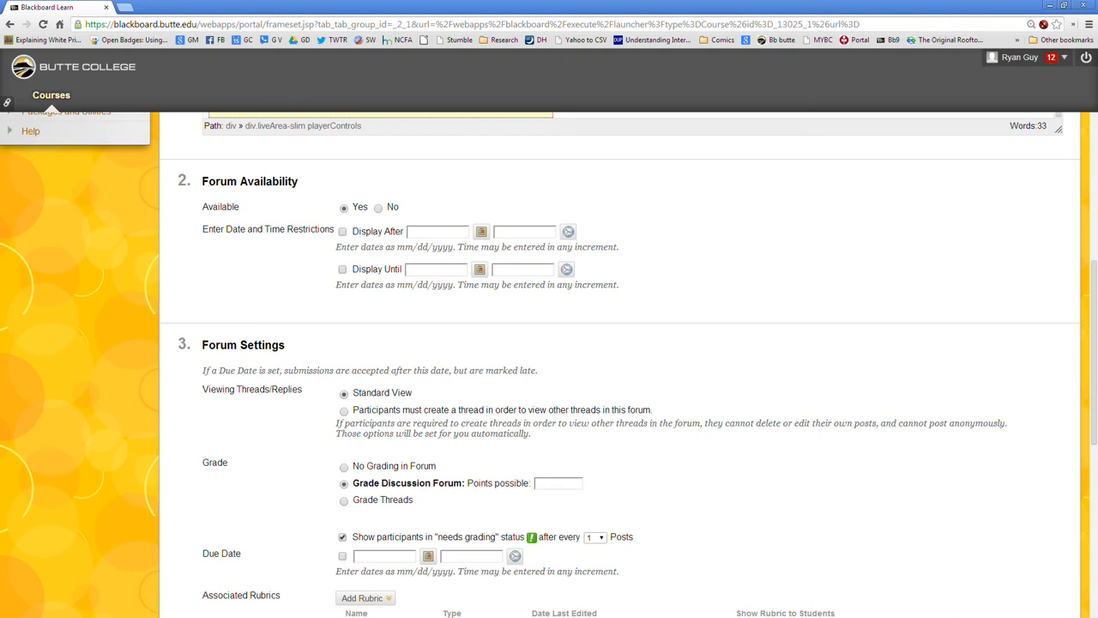
left_click(558, 482)
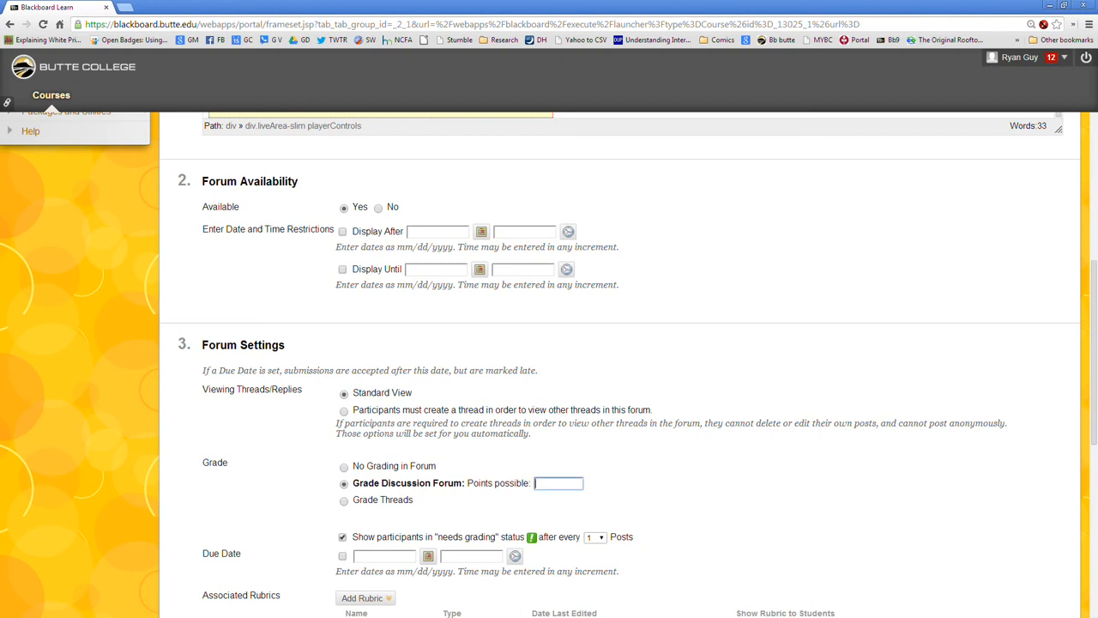
type("1")
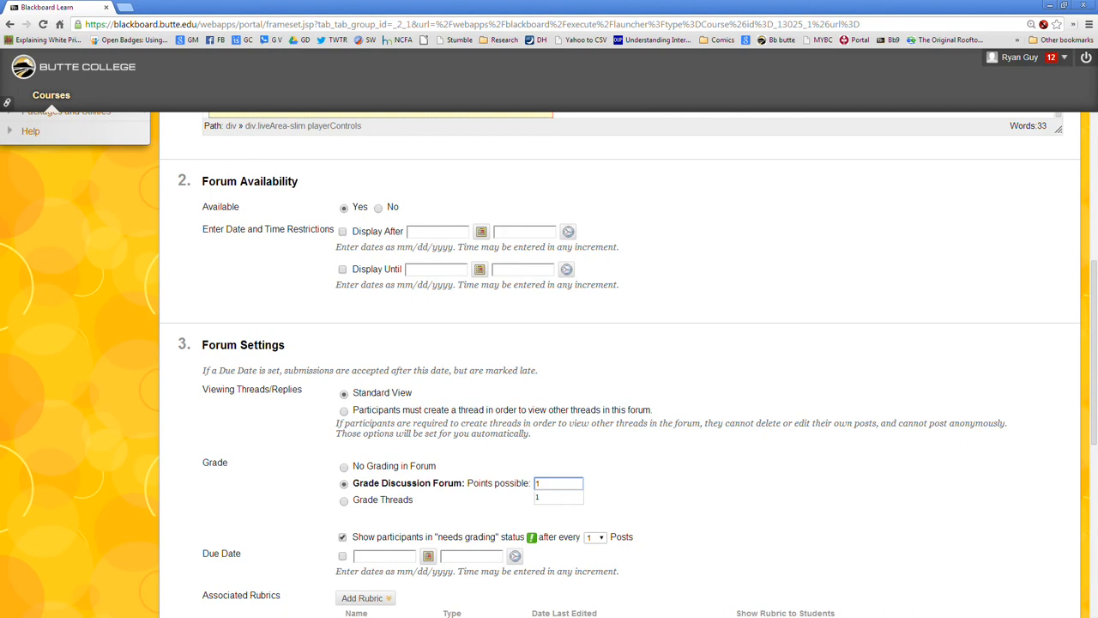
- Submit the form to create the Feedback Forum
scroll("down", 3)
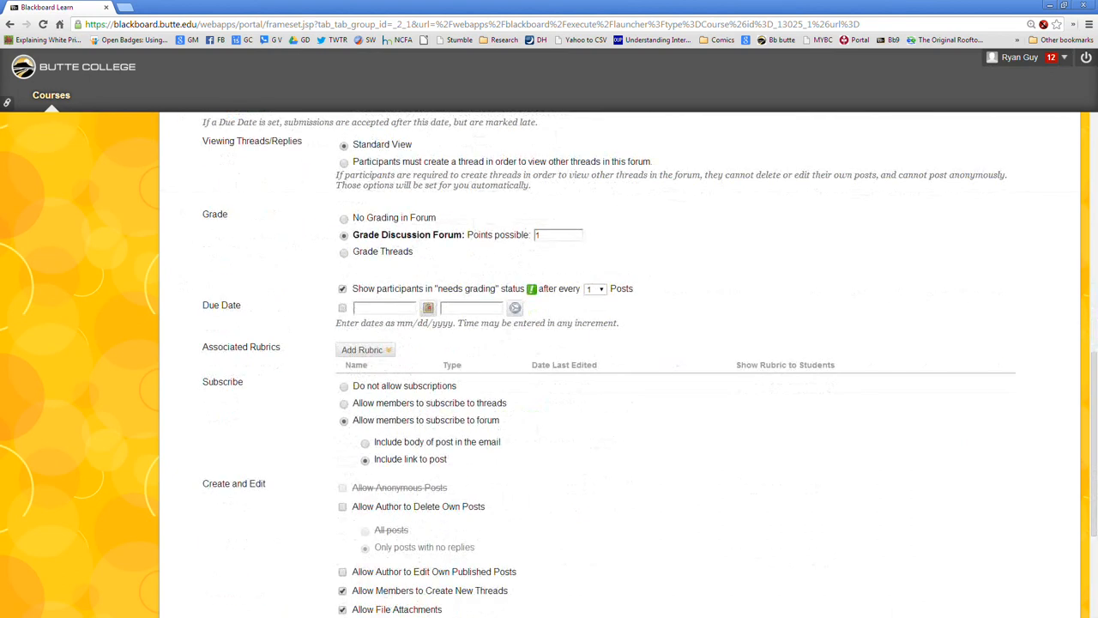
scroll("down", 3)
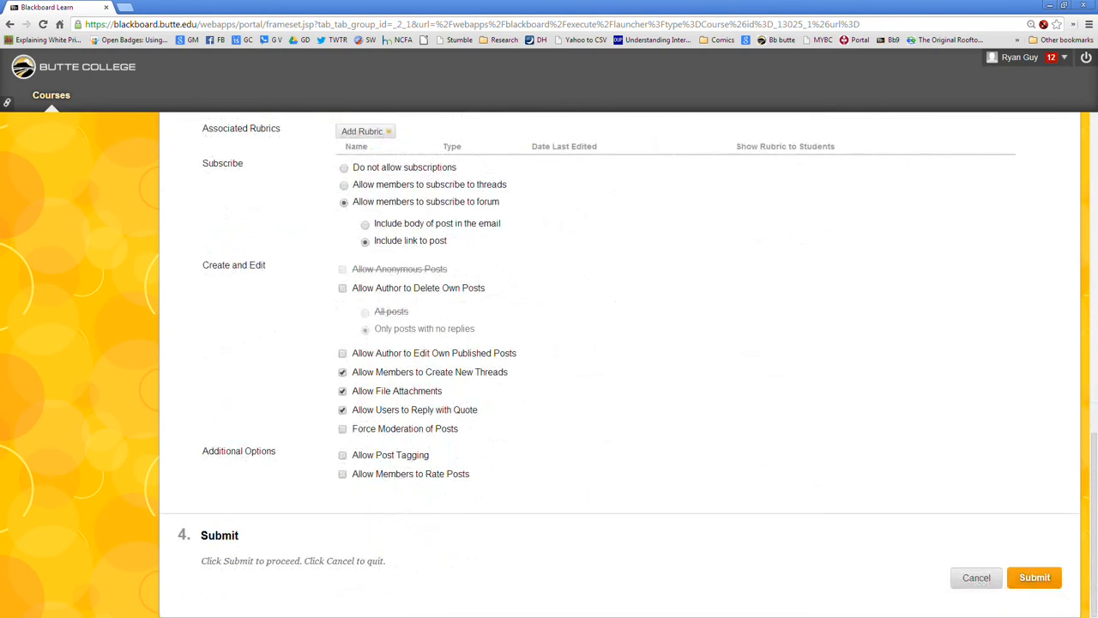
left_click(1033, 576)
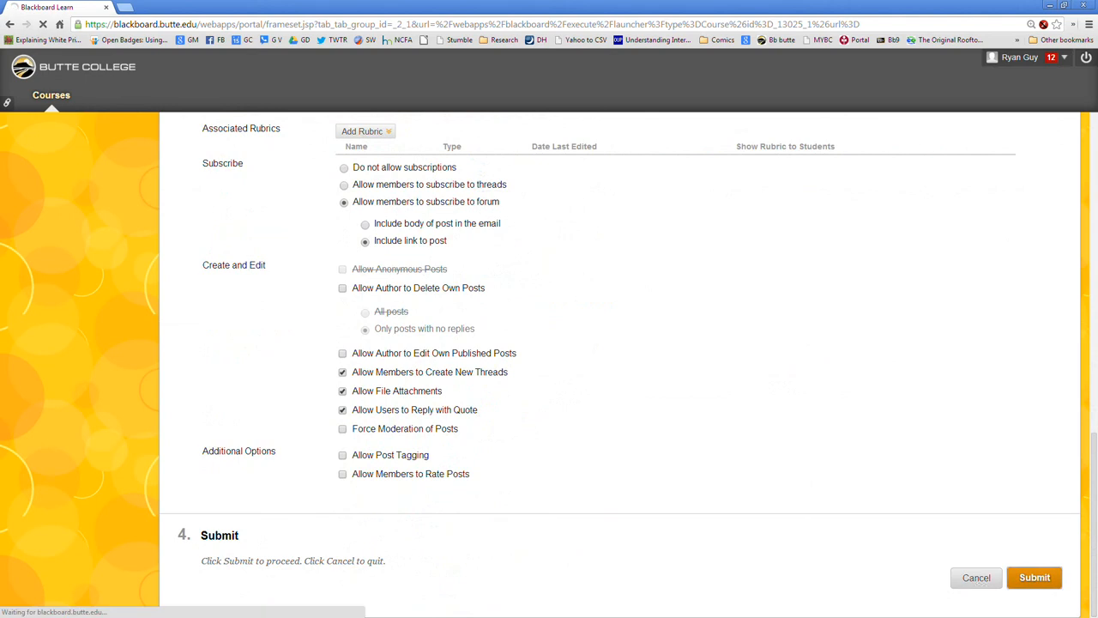
left_click(1033, 576)
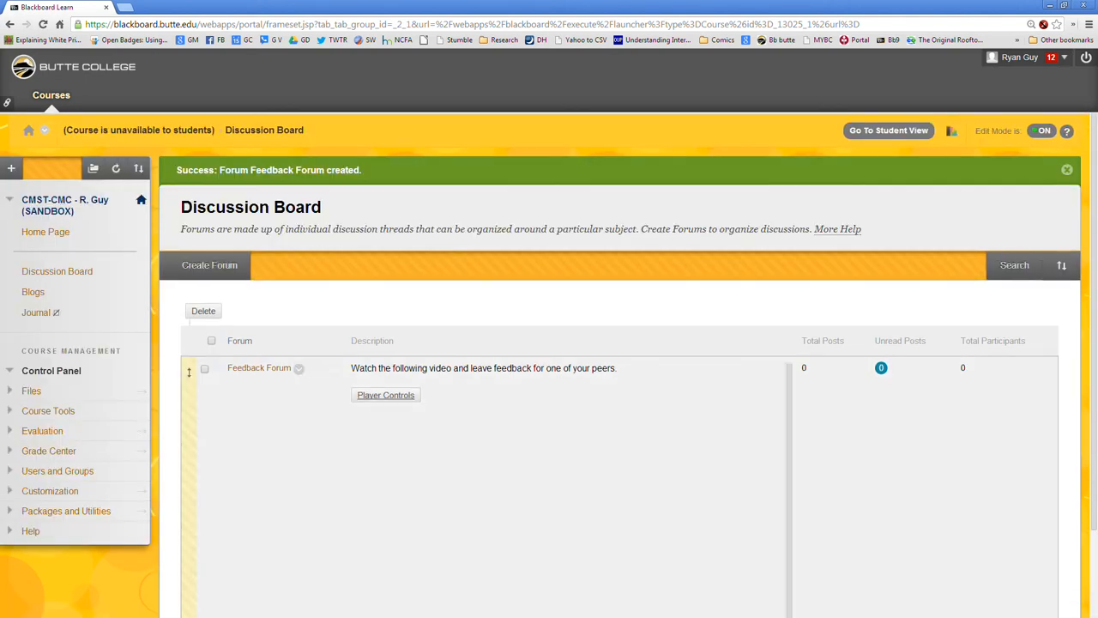
- Switch to Student View and open the Feedback Forum from the Discussion Board
scroll("down", 3)
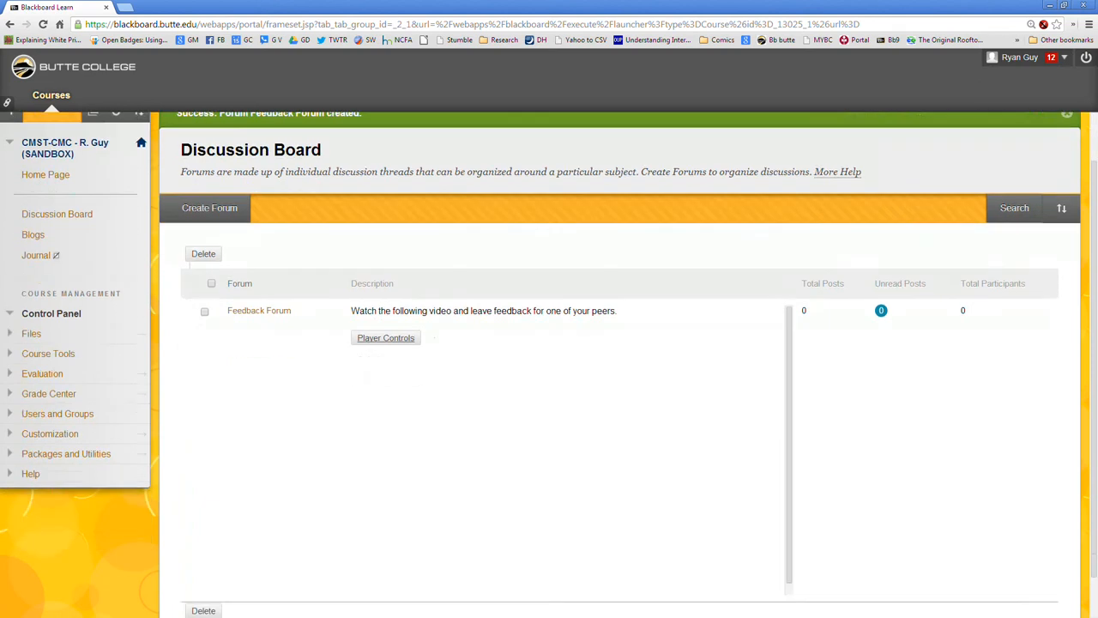
scroll("down", 3)
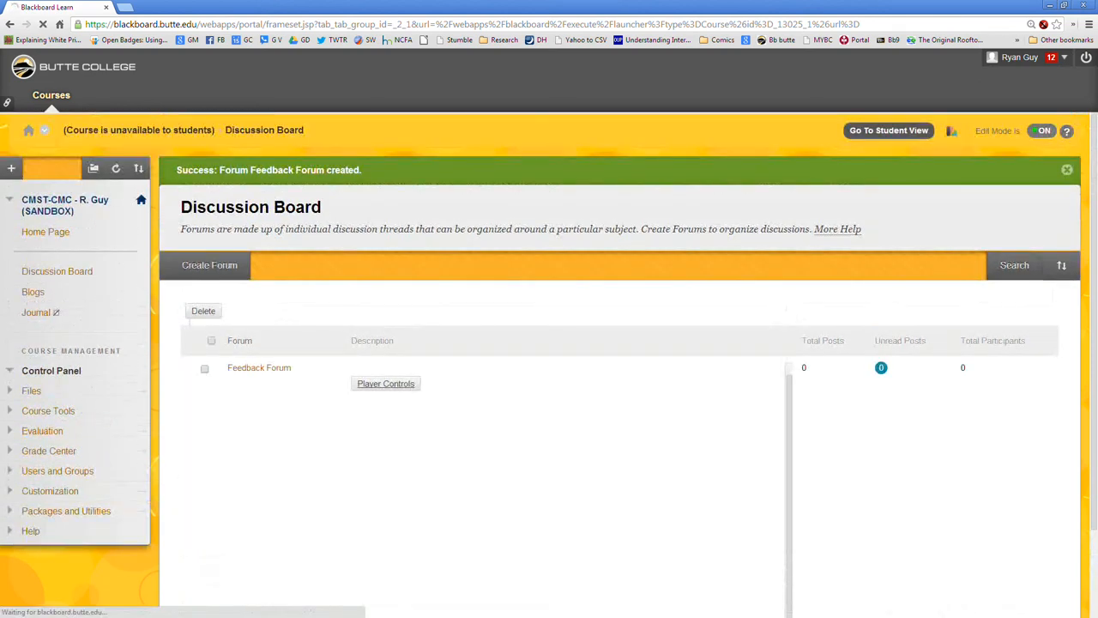
left_click(887, 129)
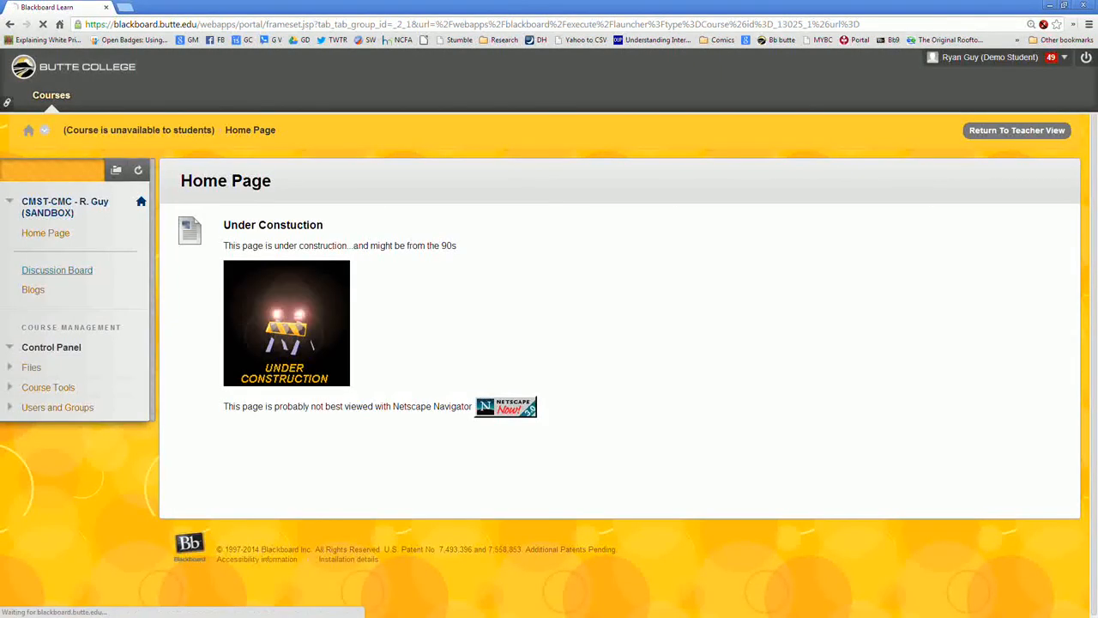
left_click(56, 269)
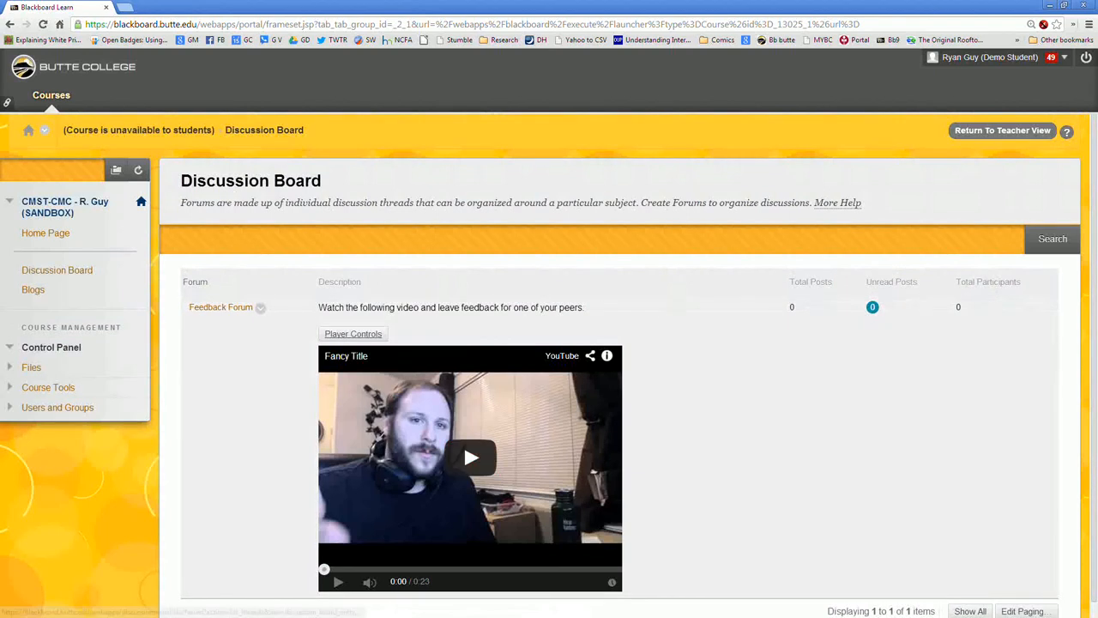
left_click(220, 306)
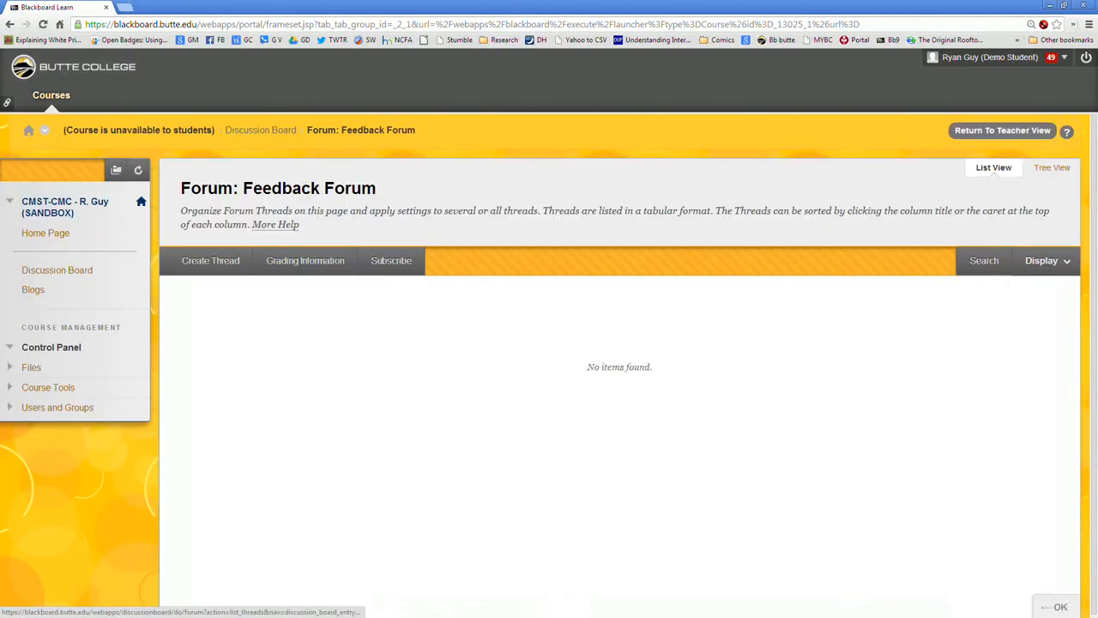
- Start a new thread with subject 'Lots of FEEDBACK' and message 'Nice Job.'
left_click(210, 260)
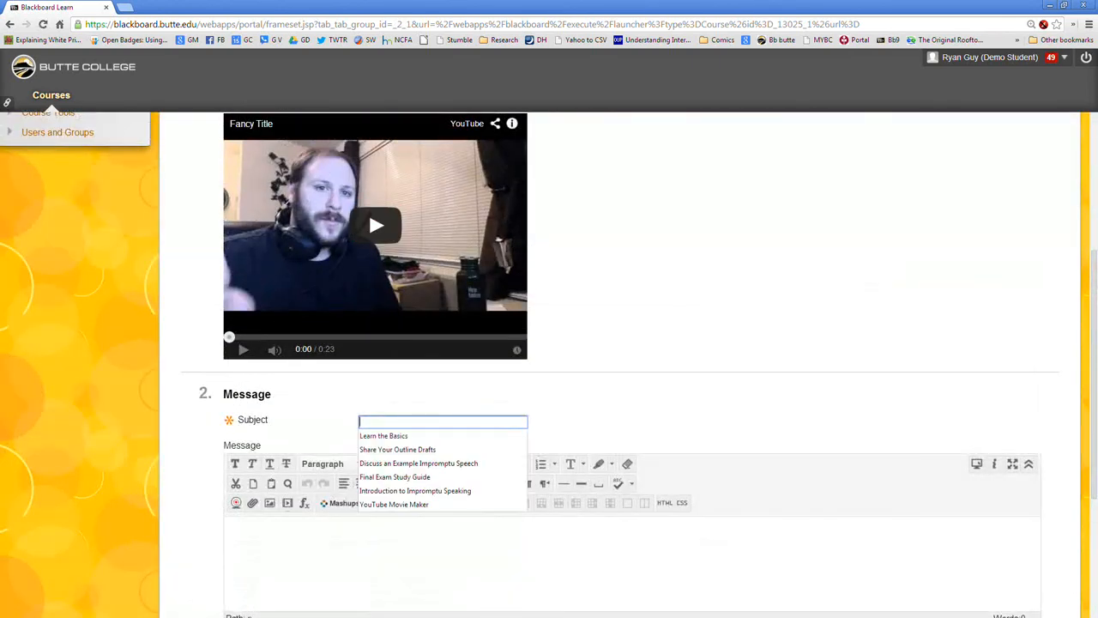
type("Lots of")
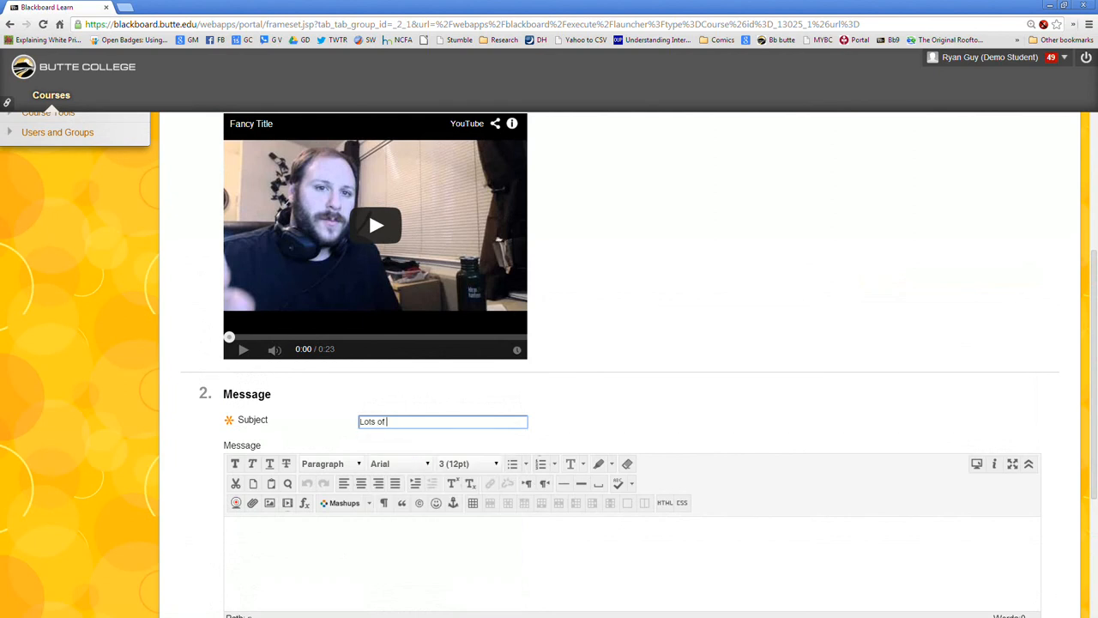
type("FEEDBACK")
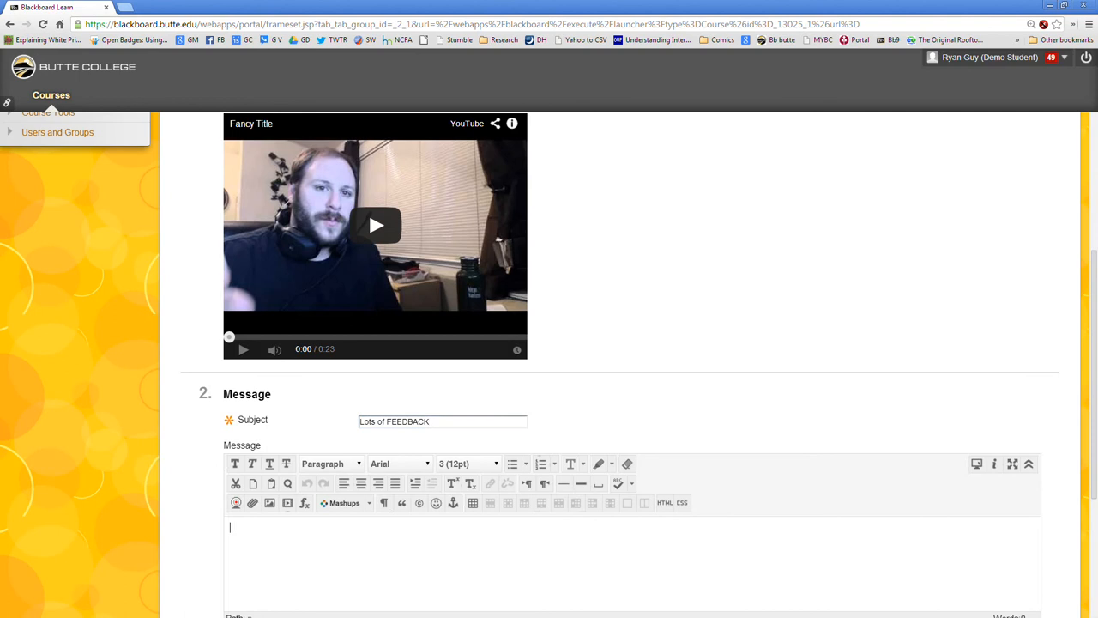
type("Things")
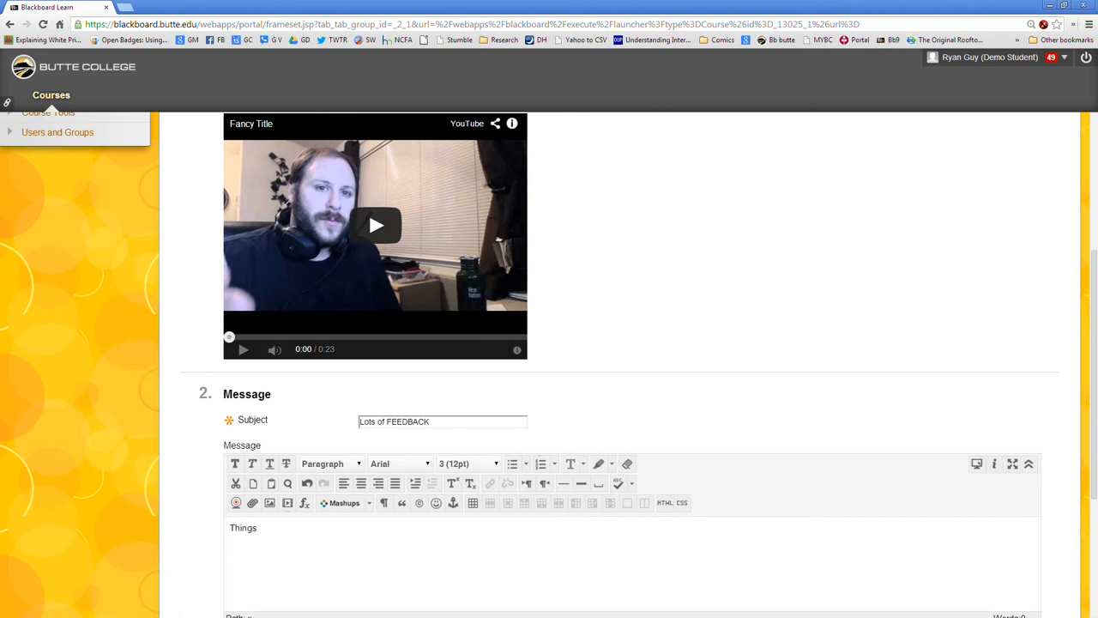
left_click(257, 527)
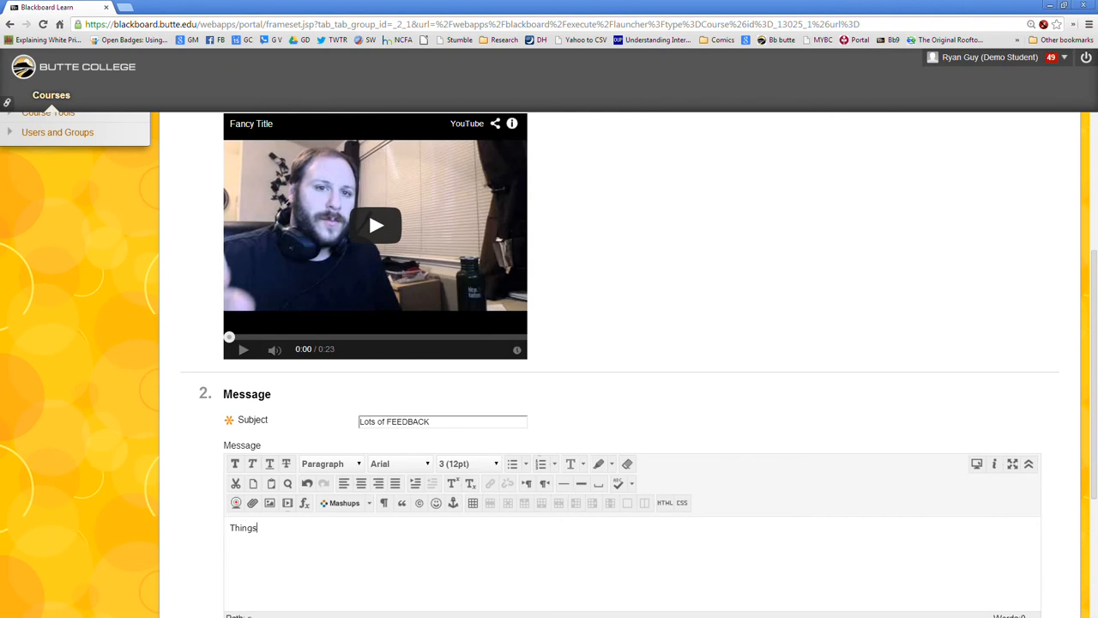
double_click(243, 528)
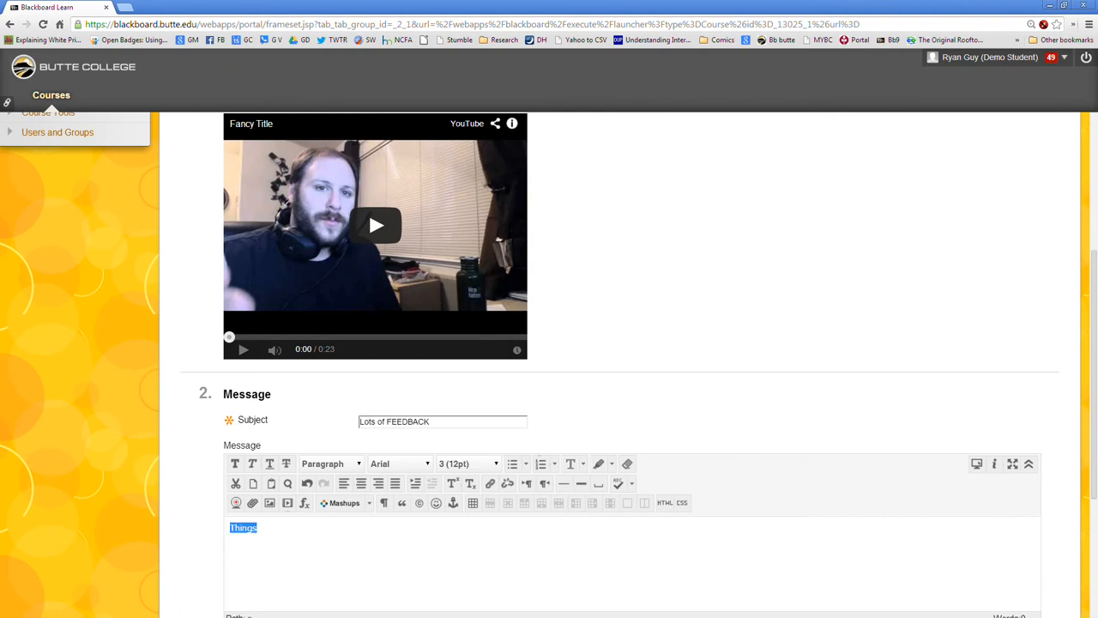
type("Nice Job.")
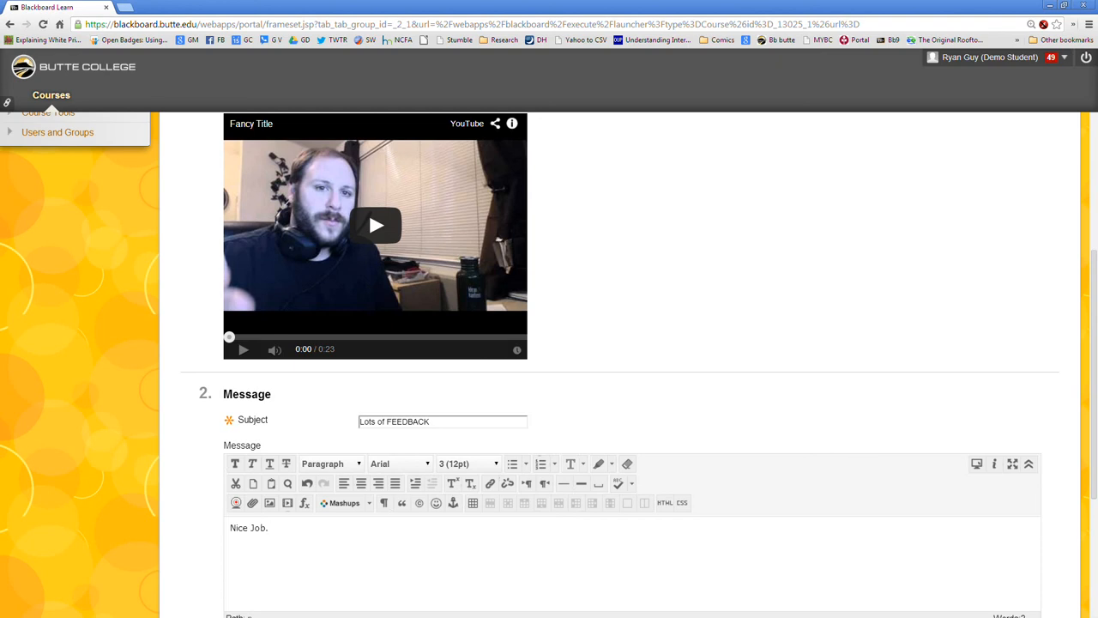
- Submit the thread to post it in the Feedback Forum
scroll("down", 3)
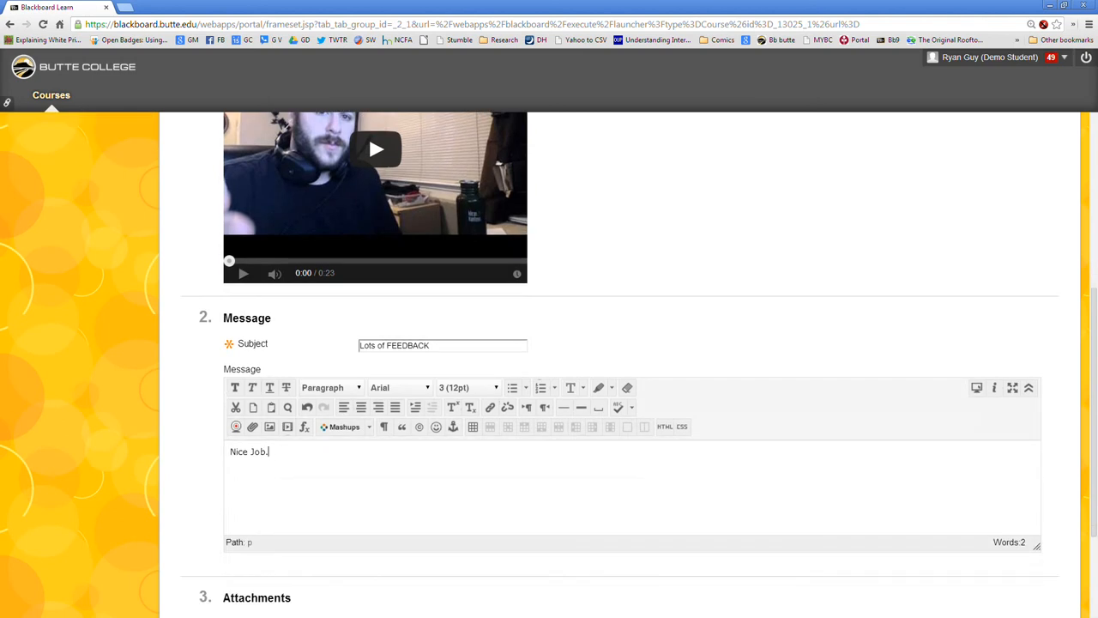
scroll("down", 3)
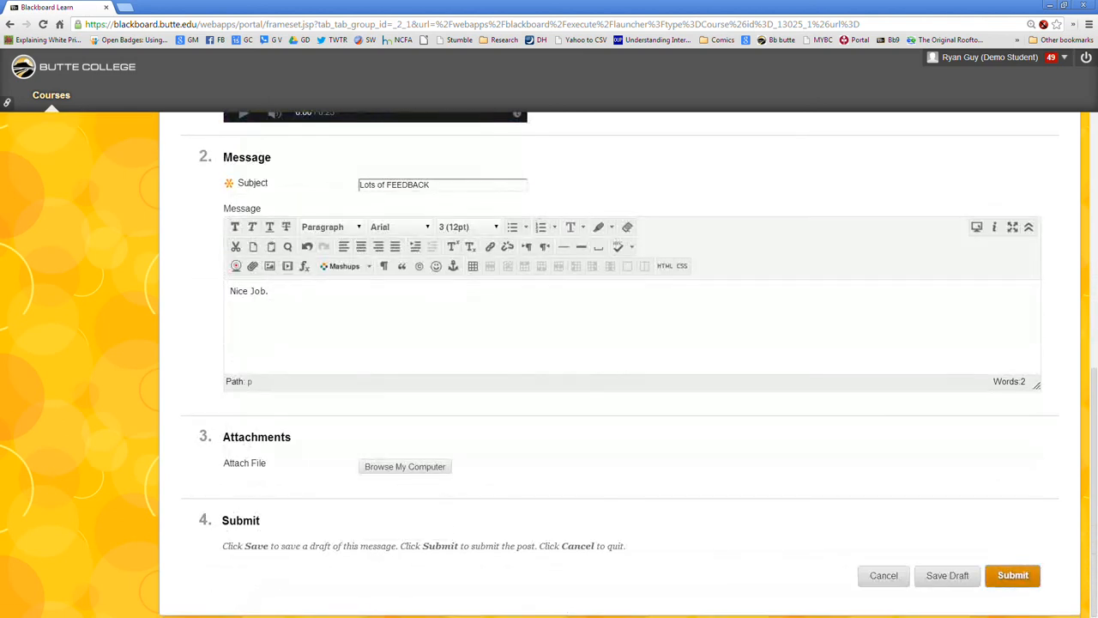
left_click(1013, 574)
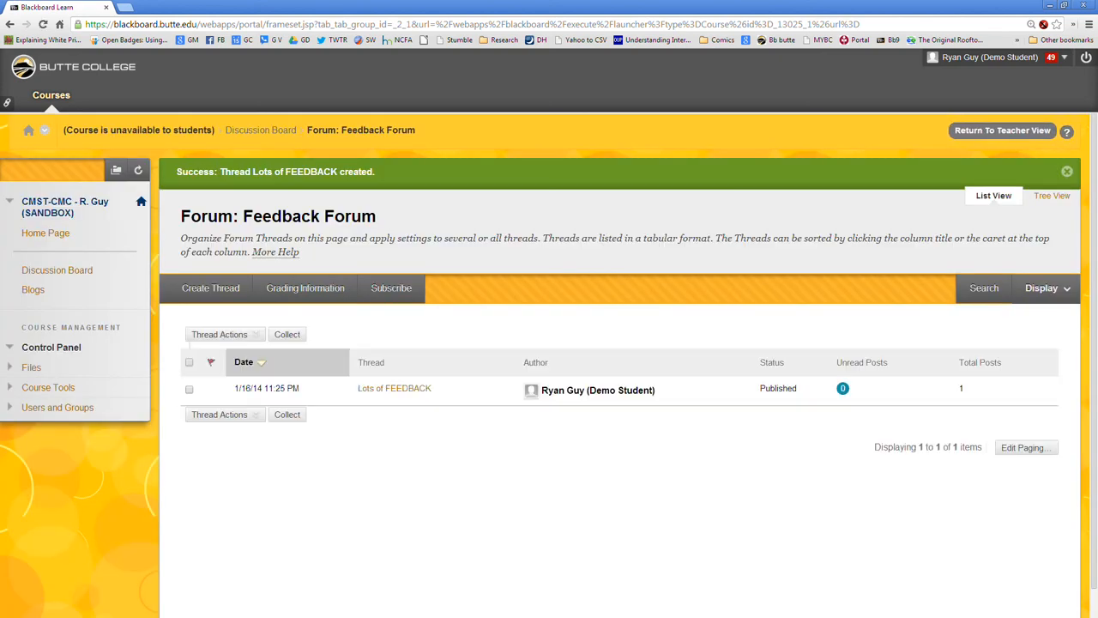